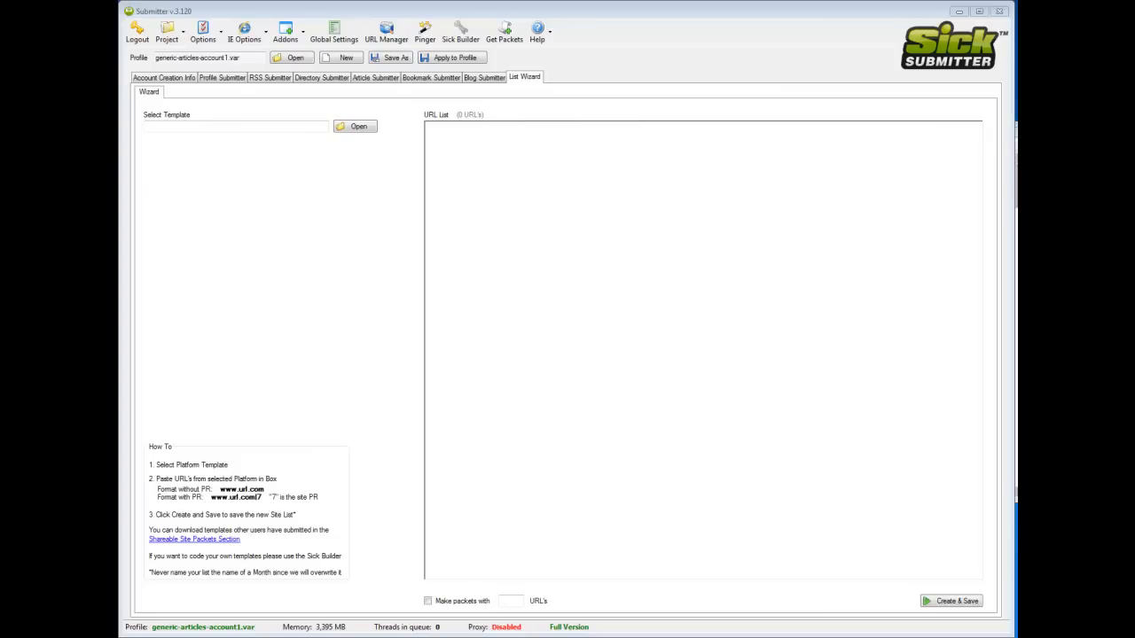
mouse_move(785, 43)
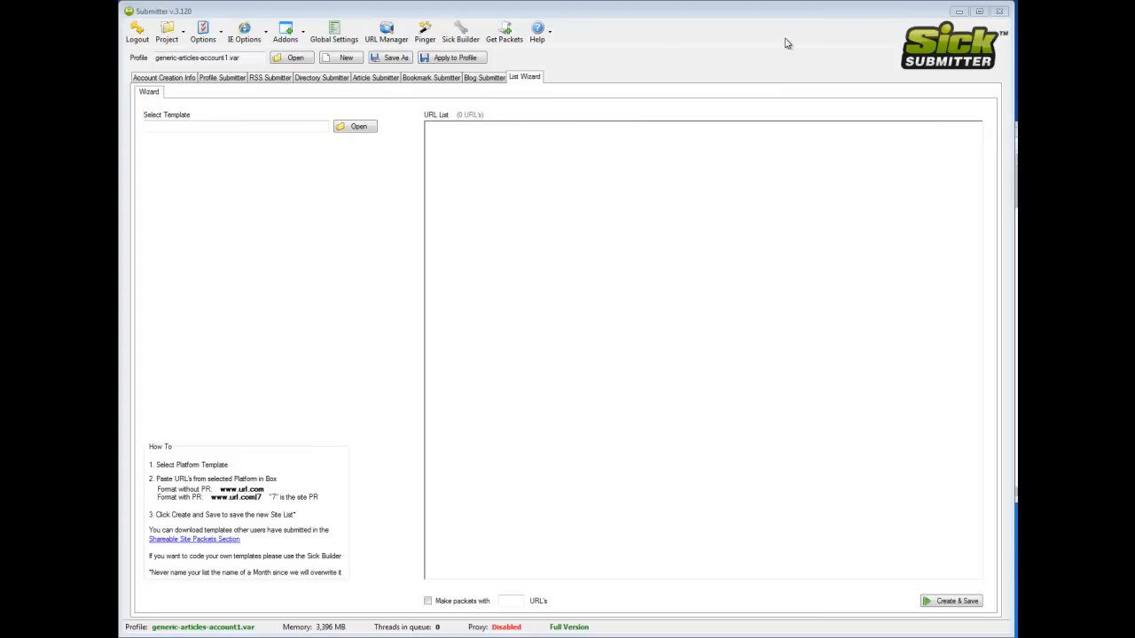
mouse_move(333, 121)
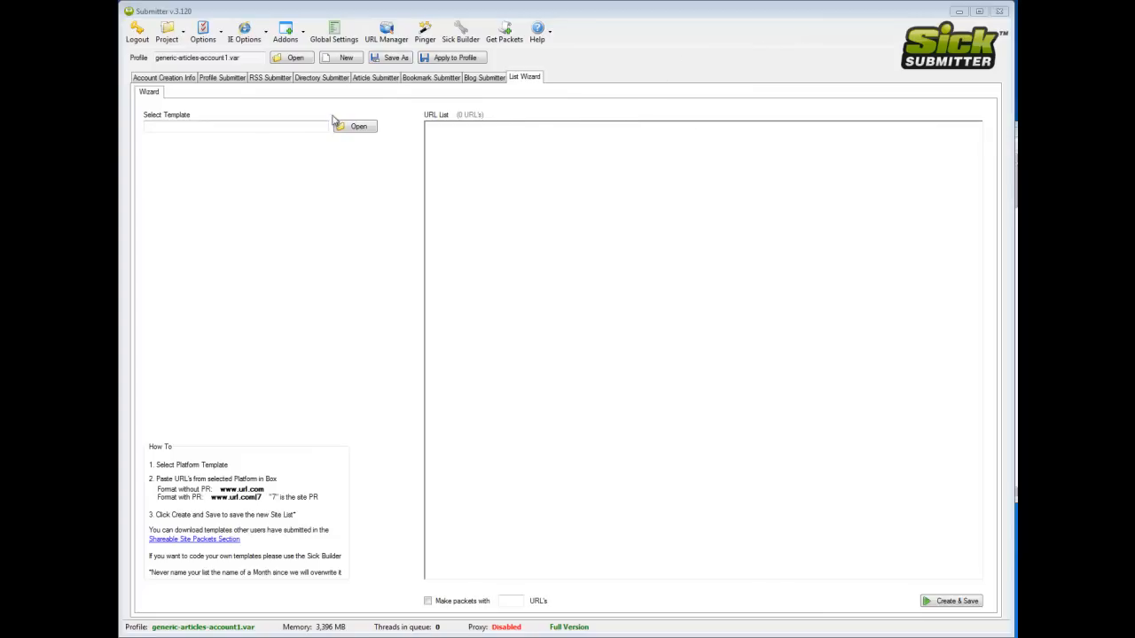
mouse_move(666, 121)
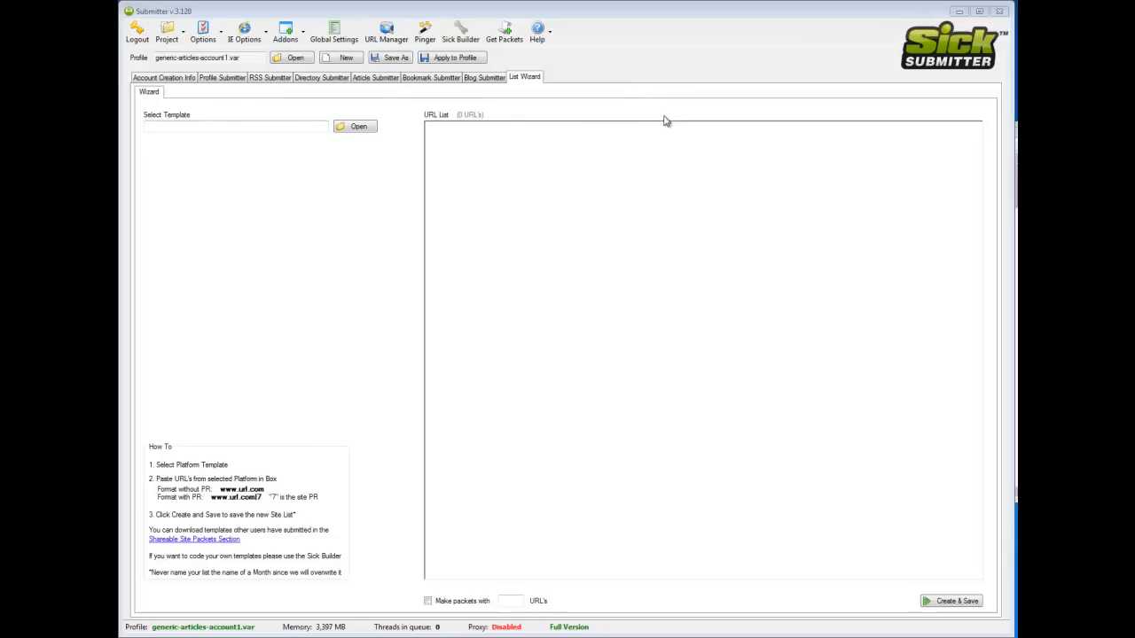
mouse_move(717, 121)
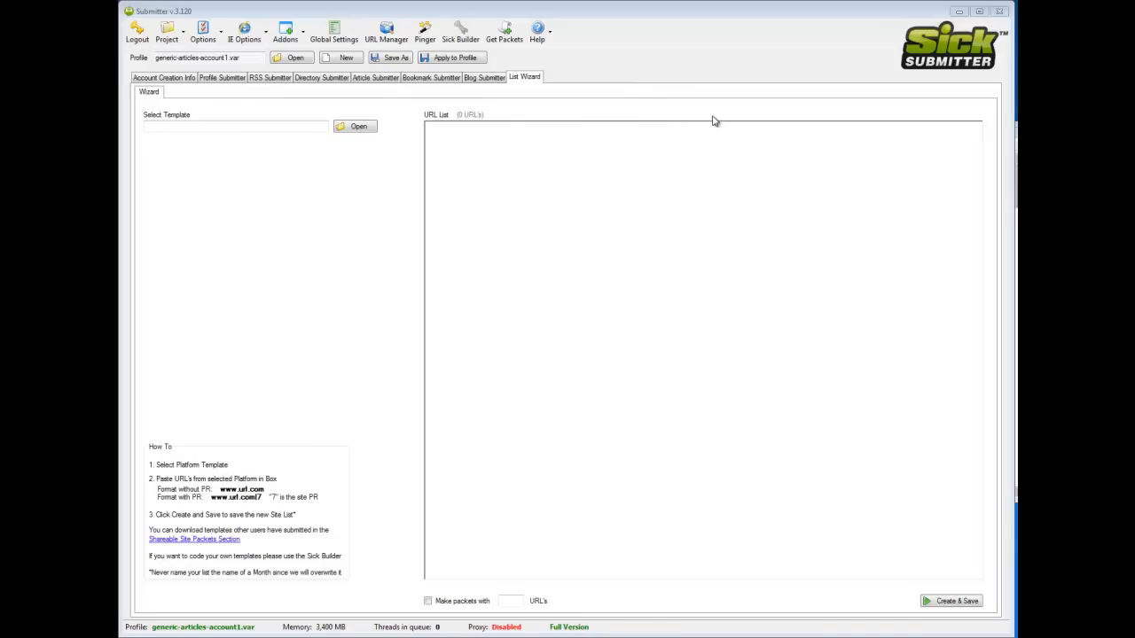
mouse_move(734, 121)
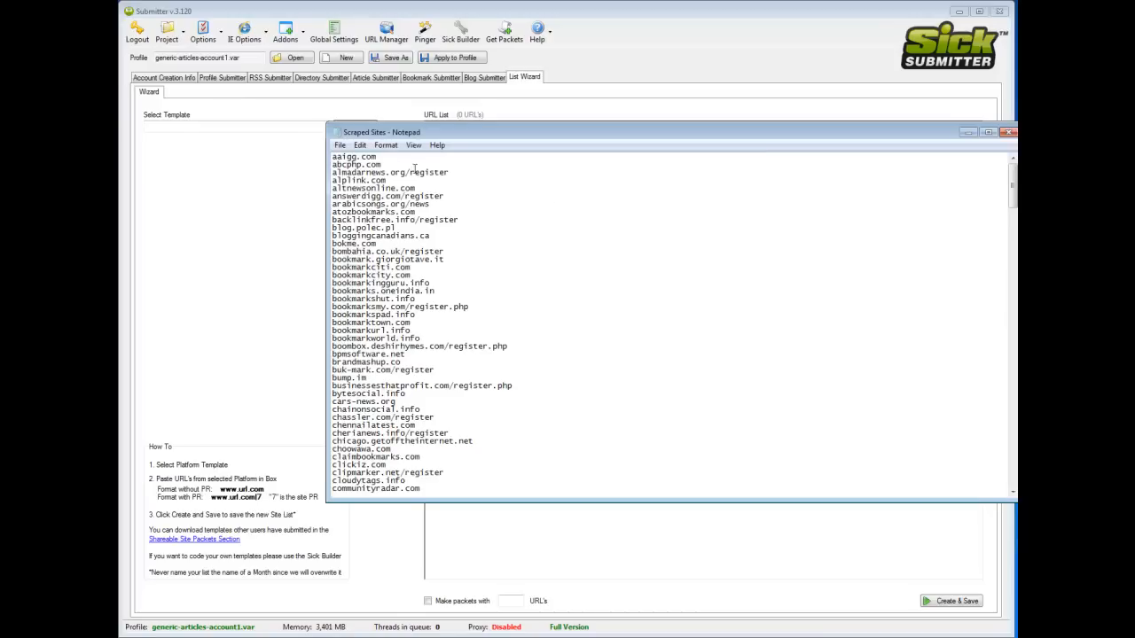
Copy all addresses from Scraped Sites.txt and paste them into the URL List box.
key("ctrl+a")
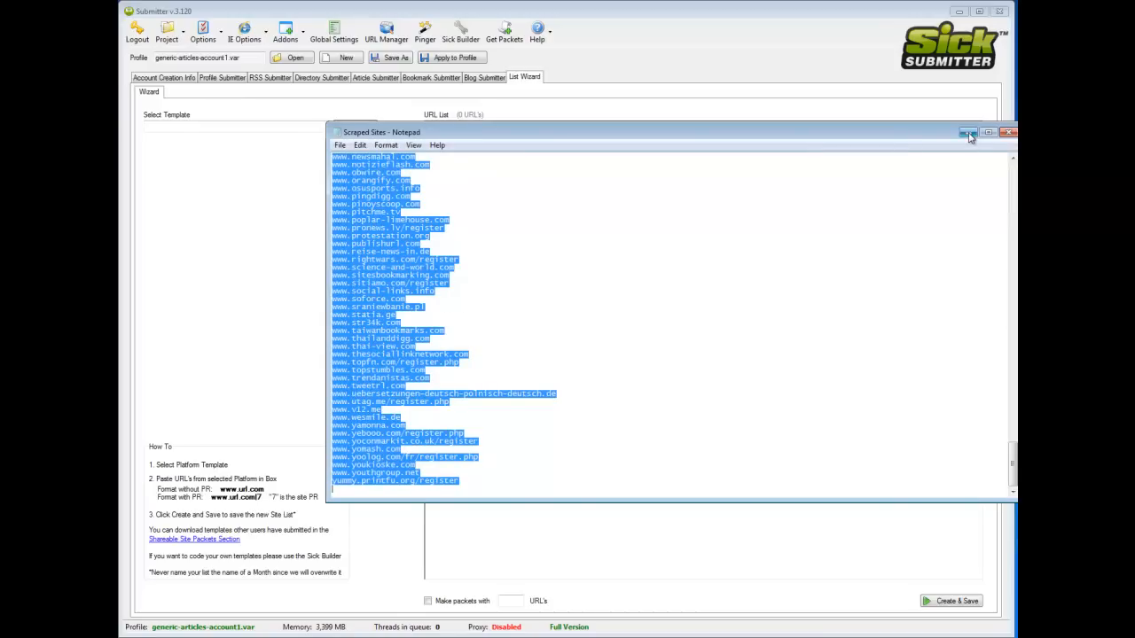
left_click(1011, 132)
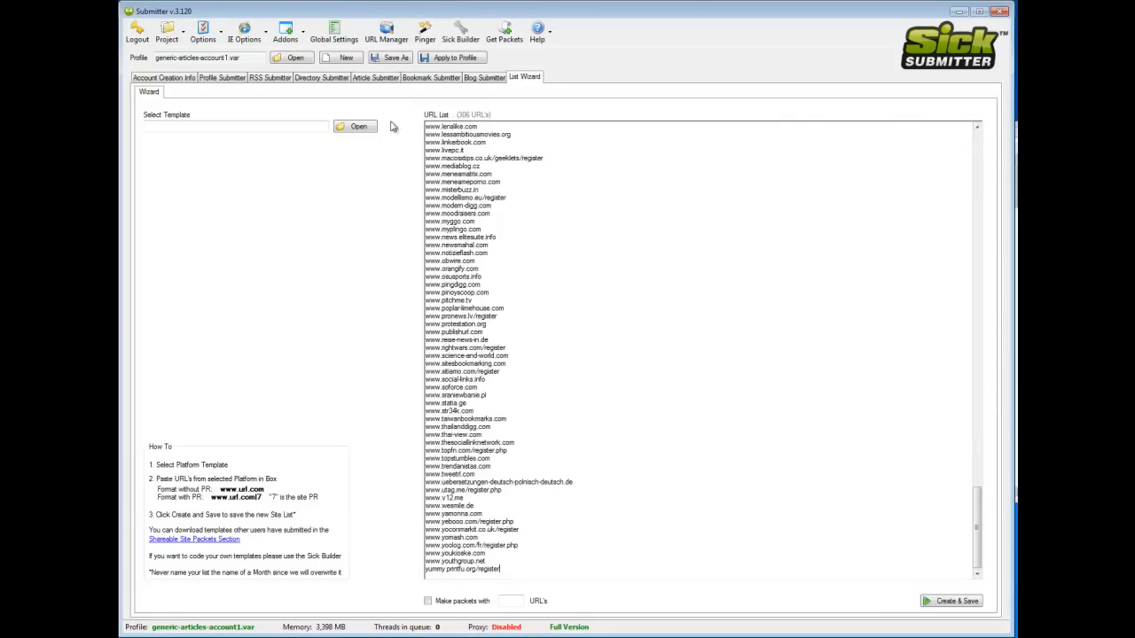
mouse_move(922, 408)
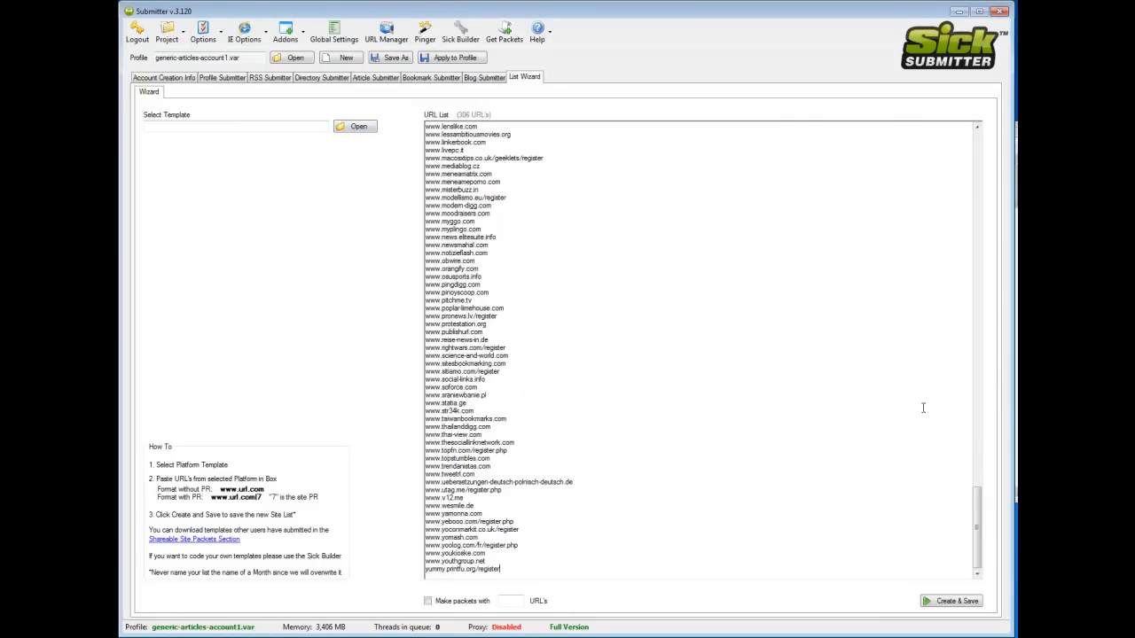
scroll("up", 3)
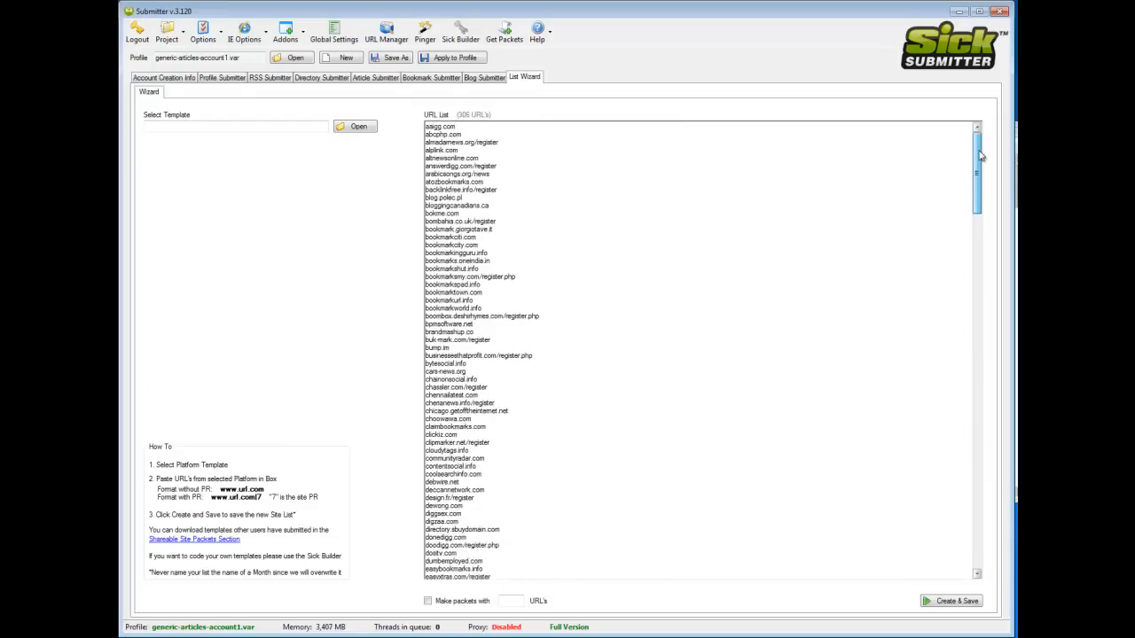
scroll("down", 3)
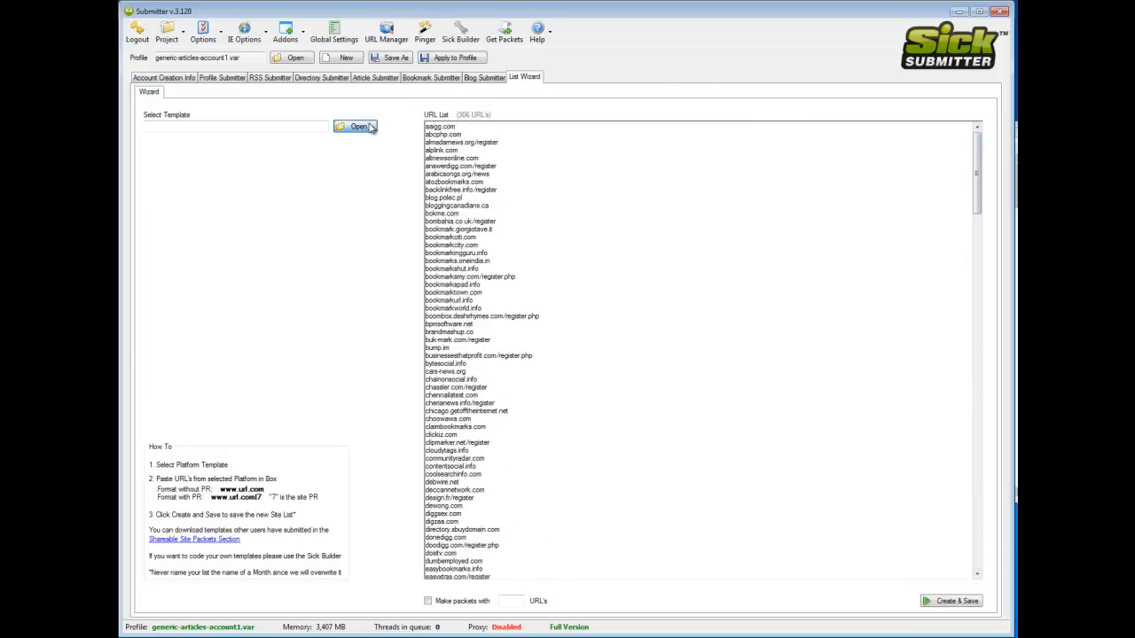
Load pligg_bookmark.ssc from the Bookmark folder as the selected template.
left_click(354, 126)
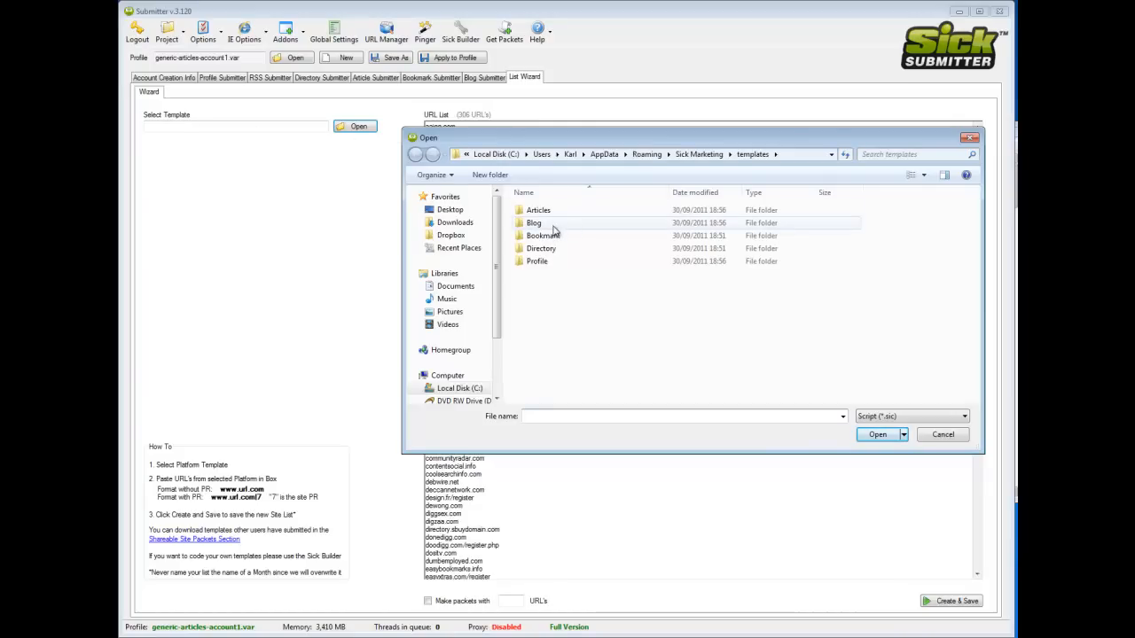
double_click(542, 234)
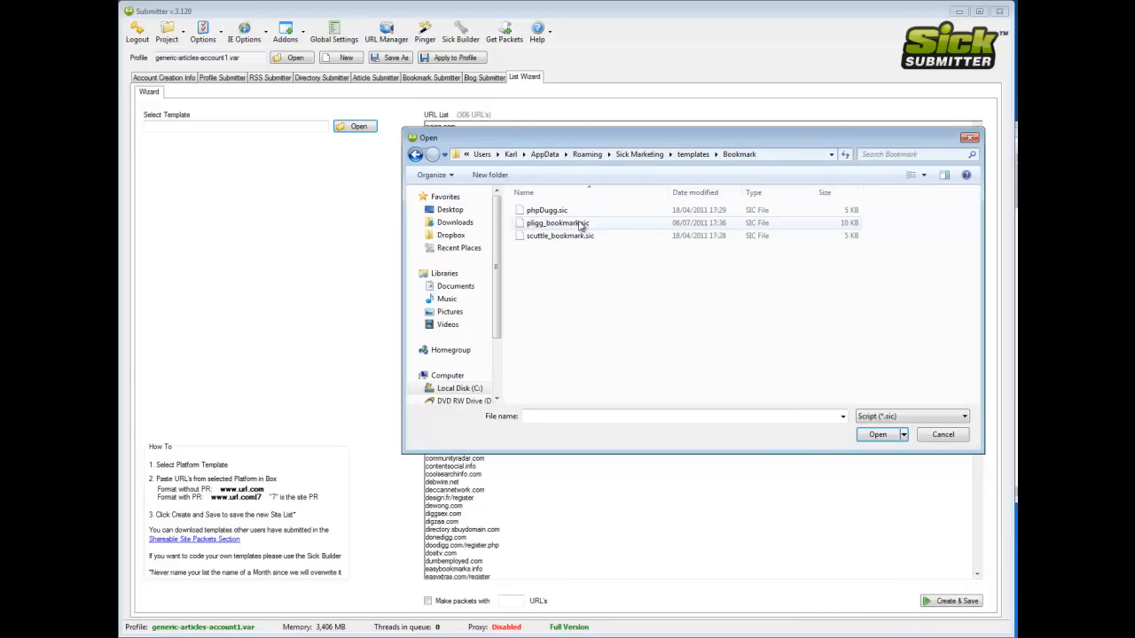
left_click(557, 223)
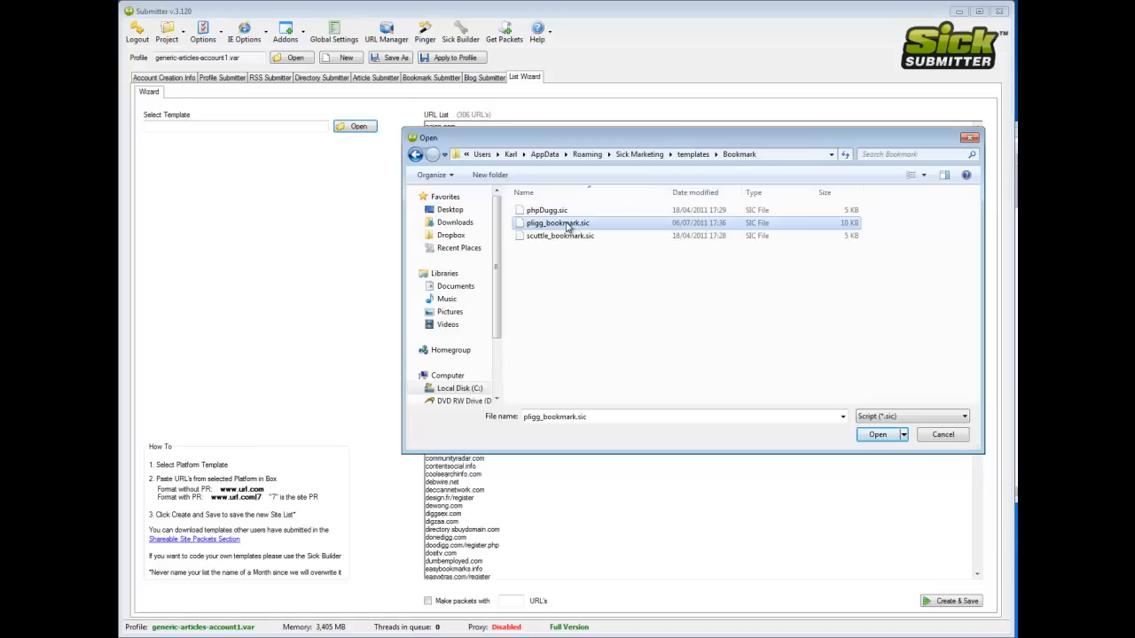
mouse_move(653, 245)
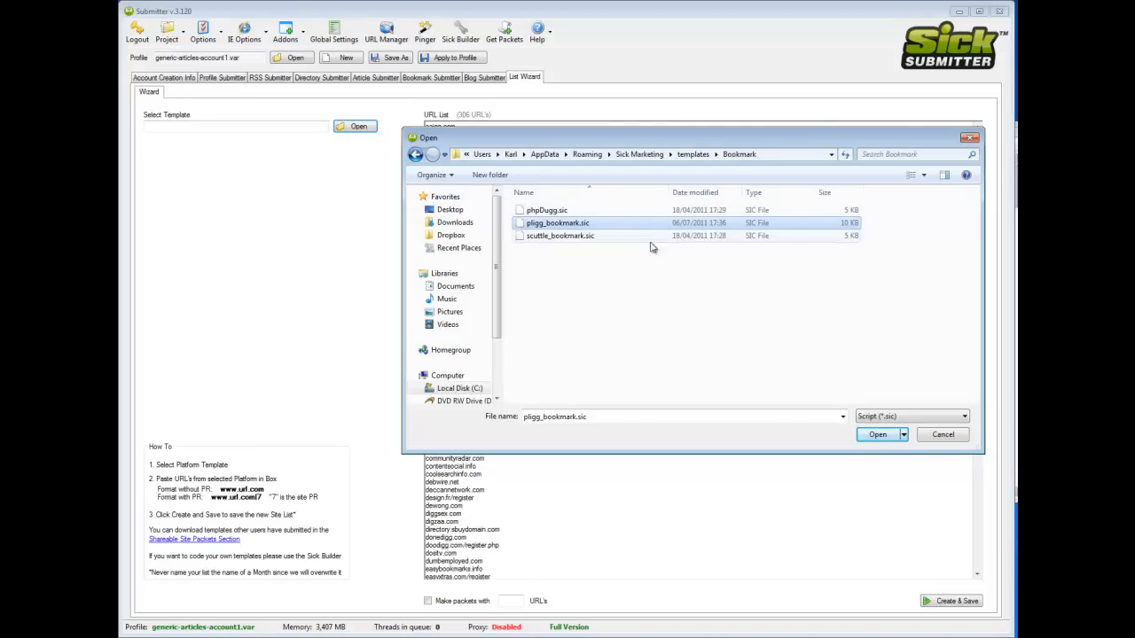
mouse_move(877, 434)
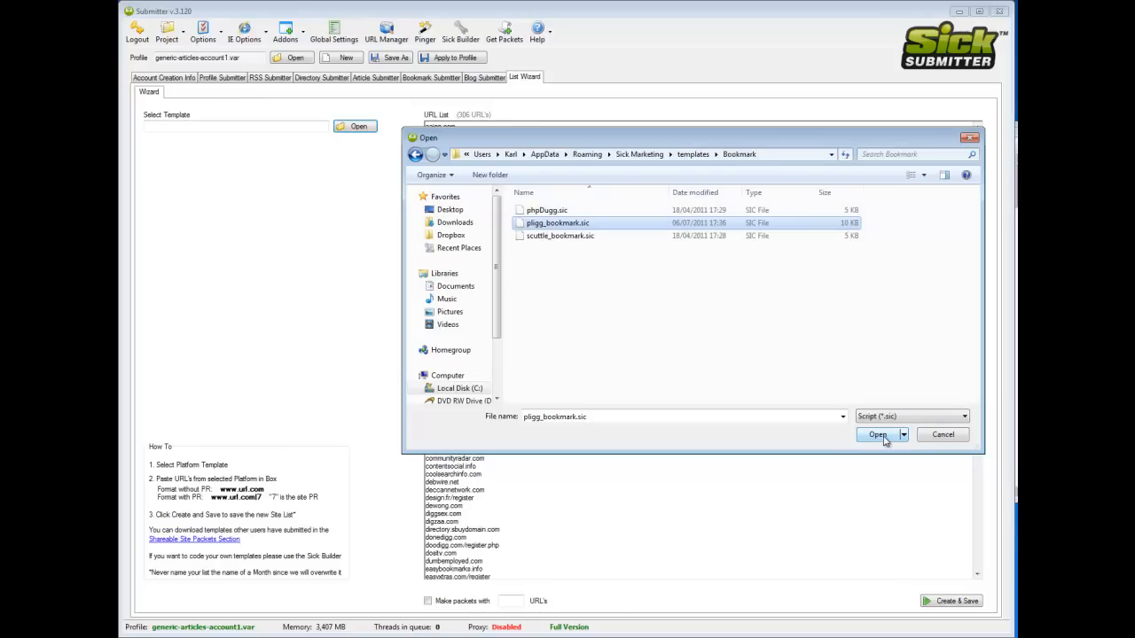
mouse_move(907, 461)
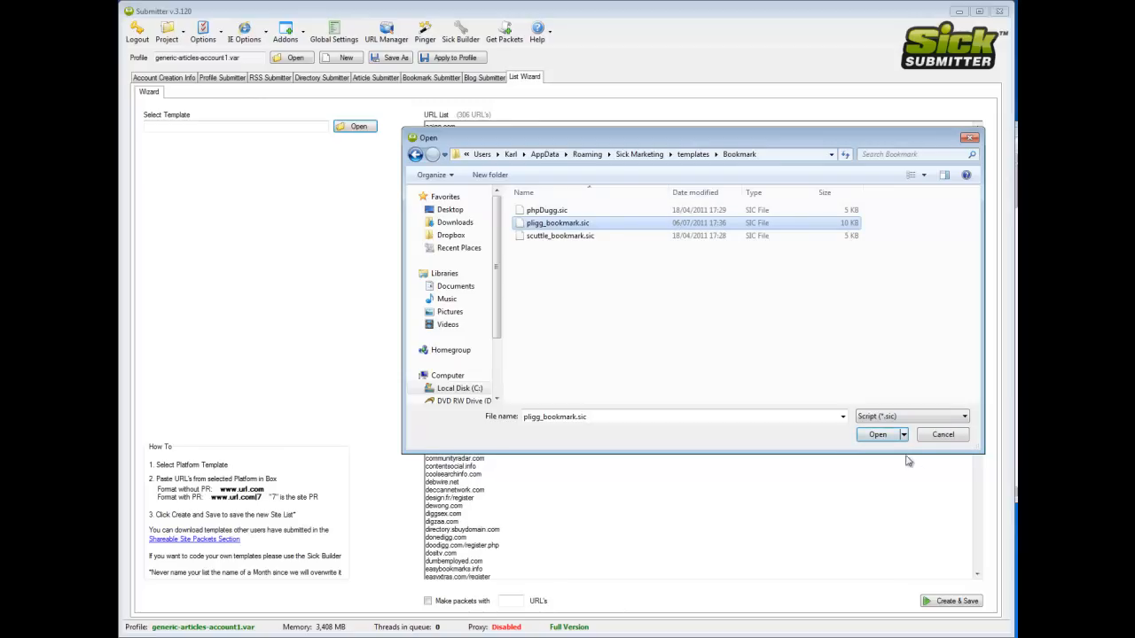
left_click(876, 434)
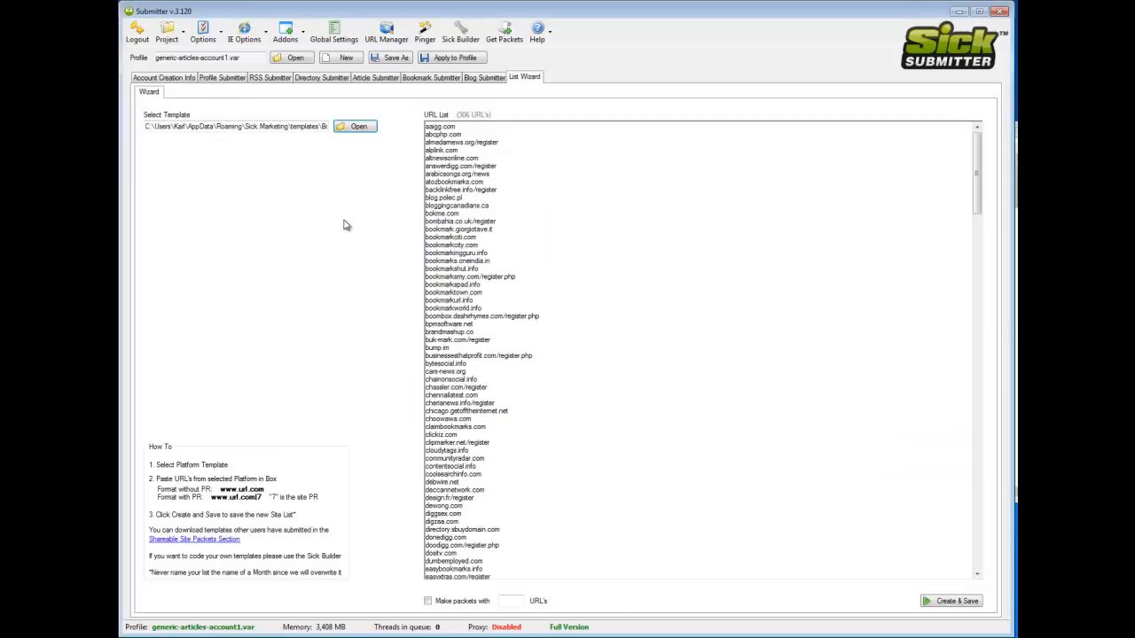
mouse_move(482, 617)
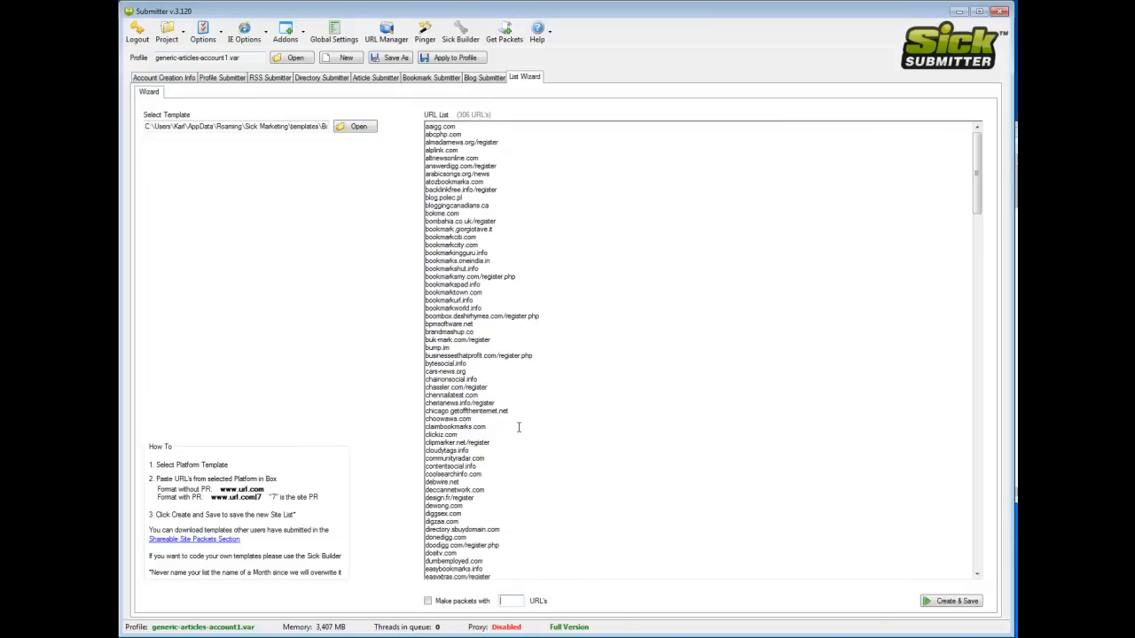
mouse_move(280, 283)
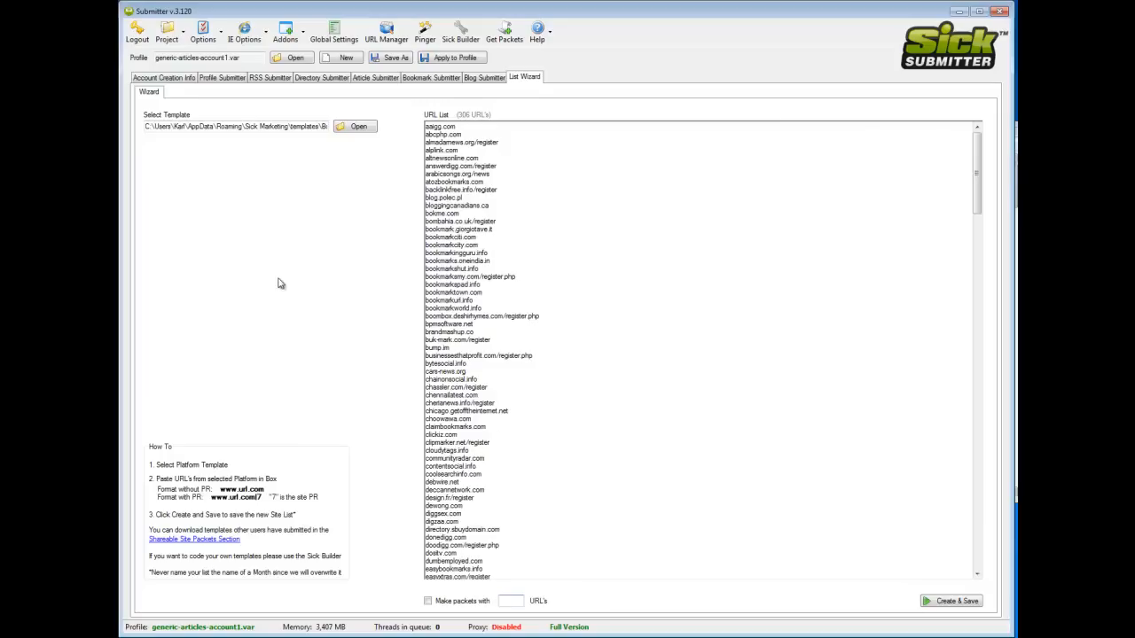
mouse_move(591, 262)
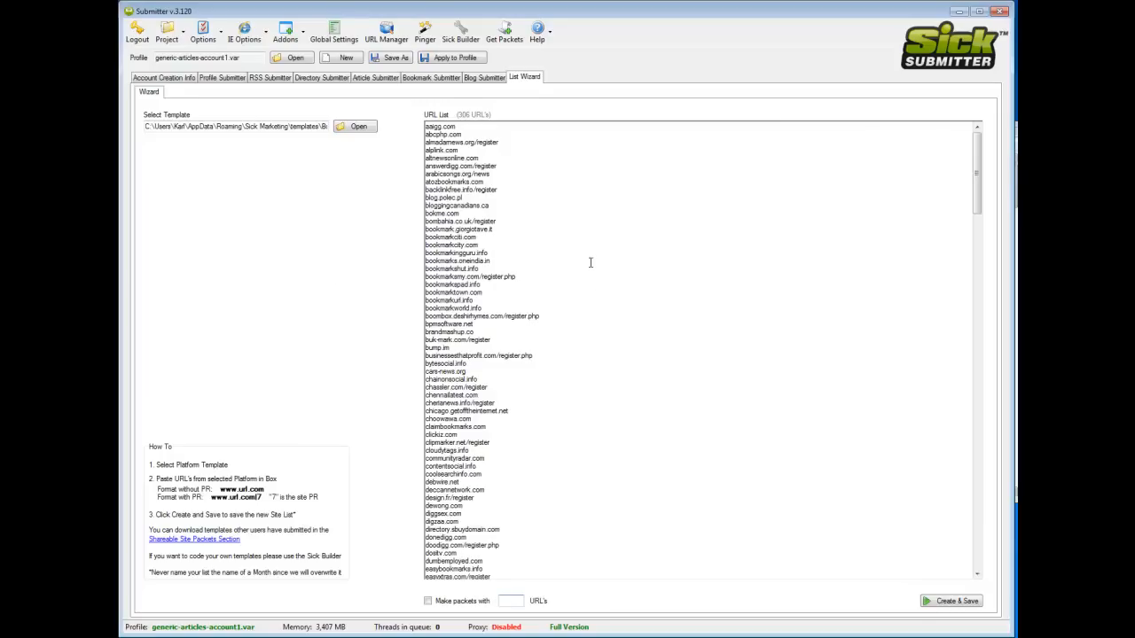
mouse_move(649, 280)
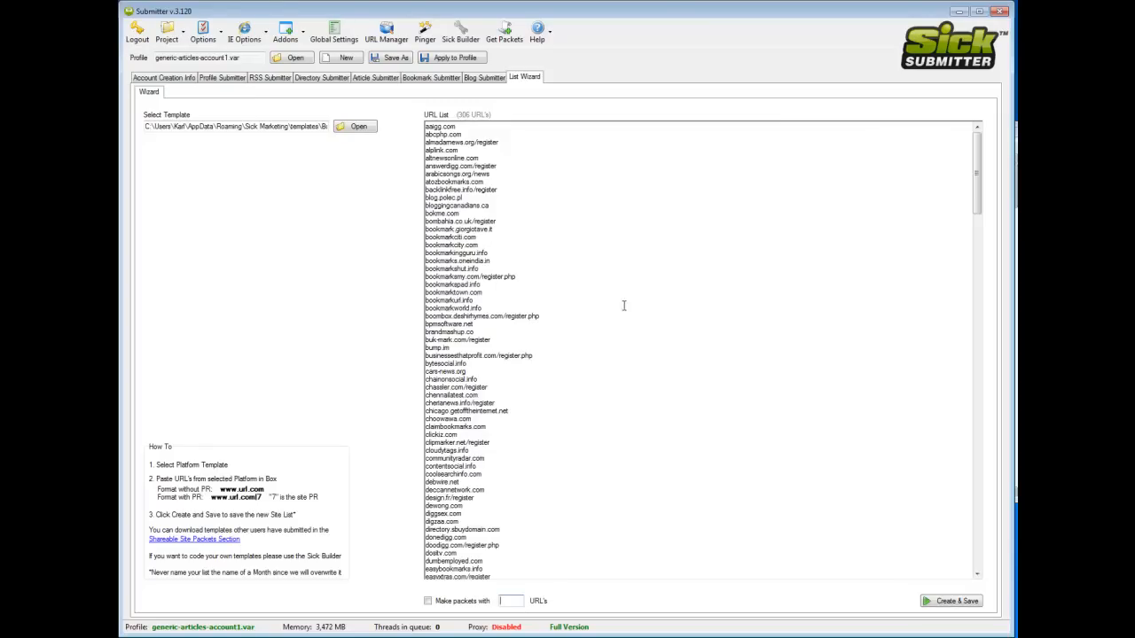
mouse_move(610, 320)
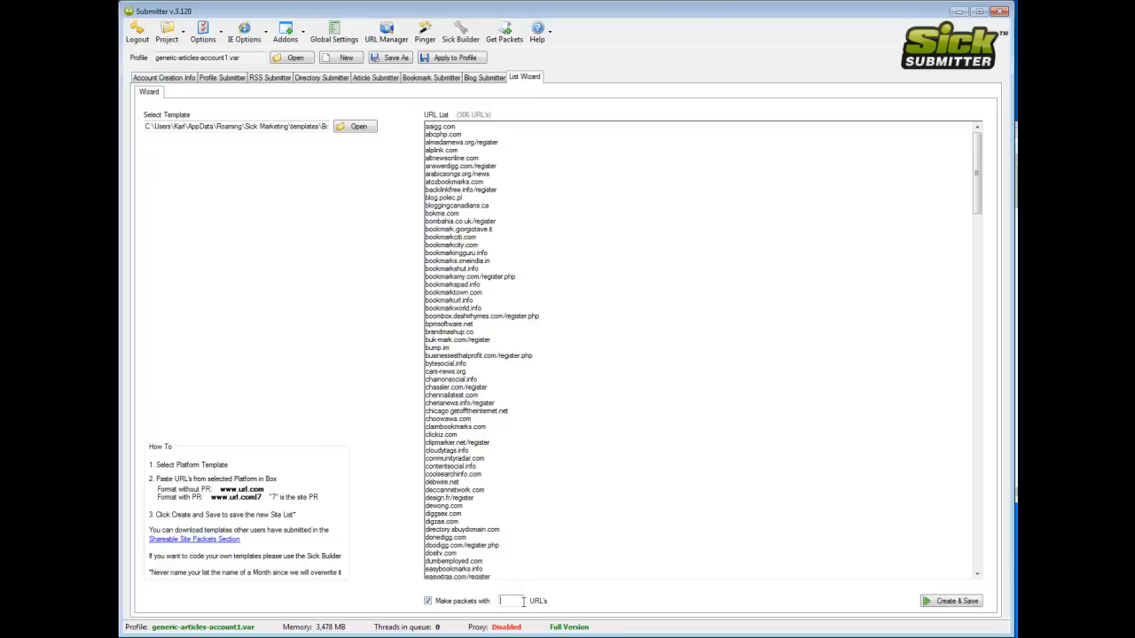
Enable 'Make packets with' and set the packet size to 50 URLs.
type("50")
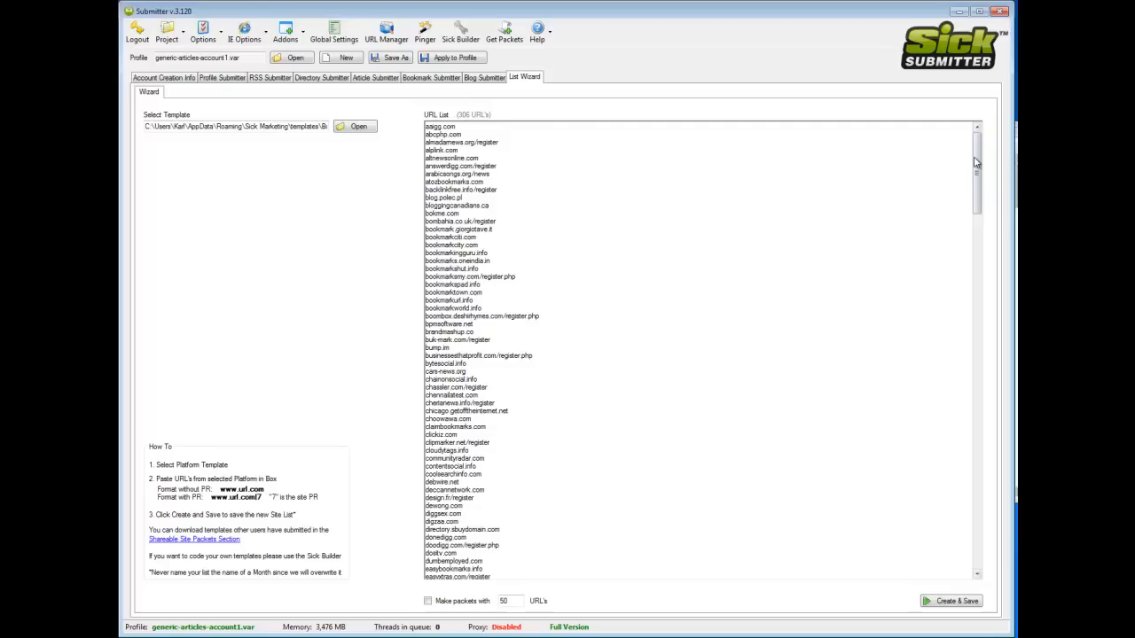
mouse_move(844, 468)
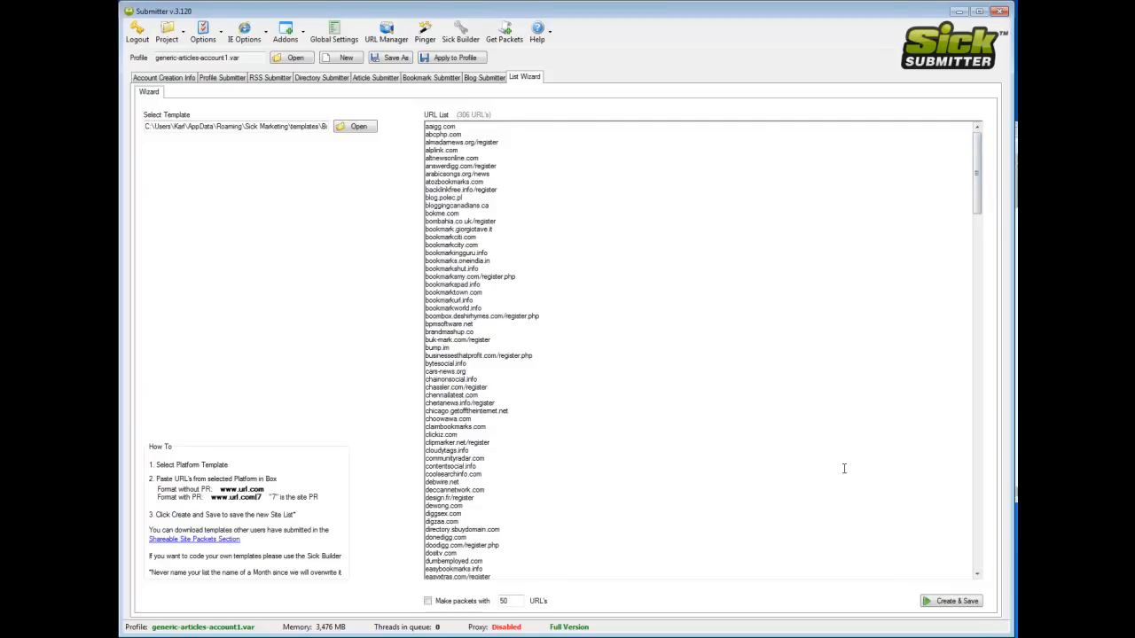
scroll("down", 3)
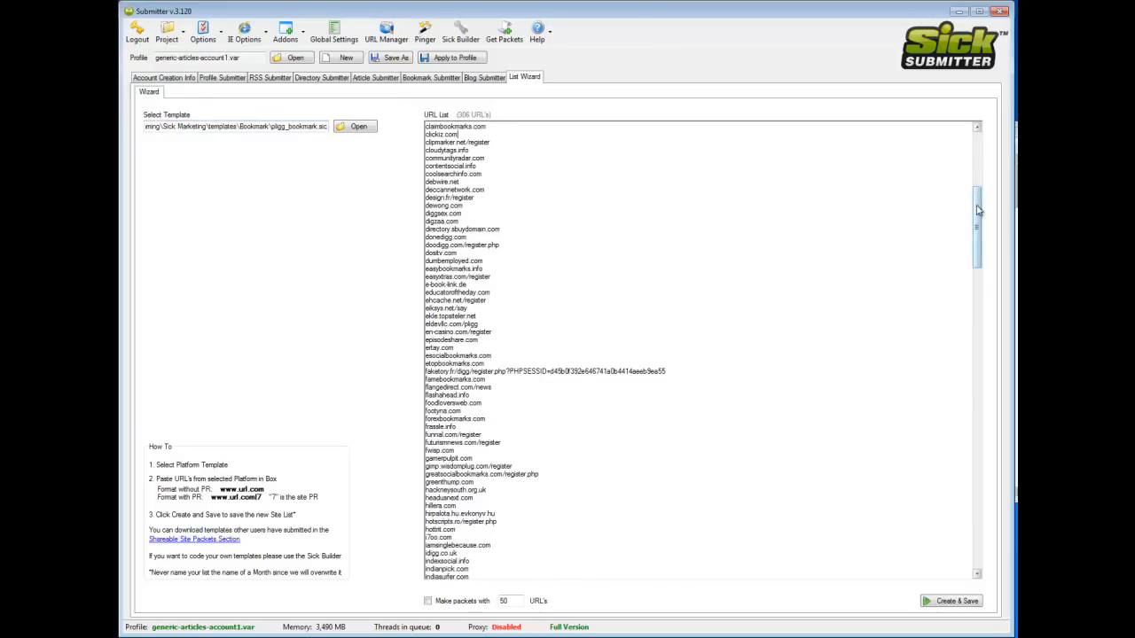
scroll("down", 3)
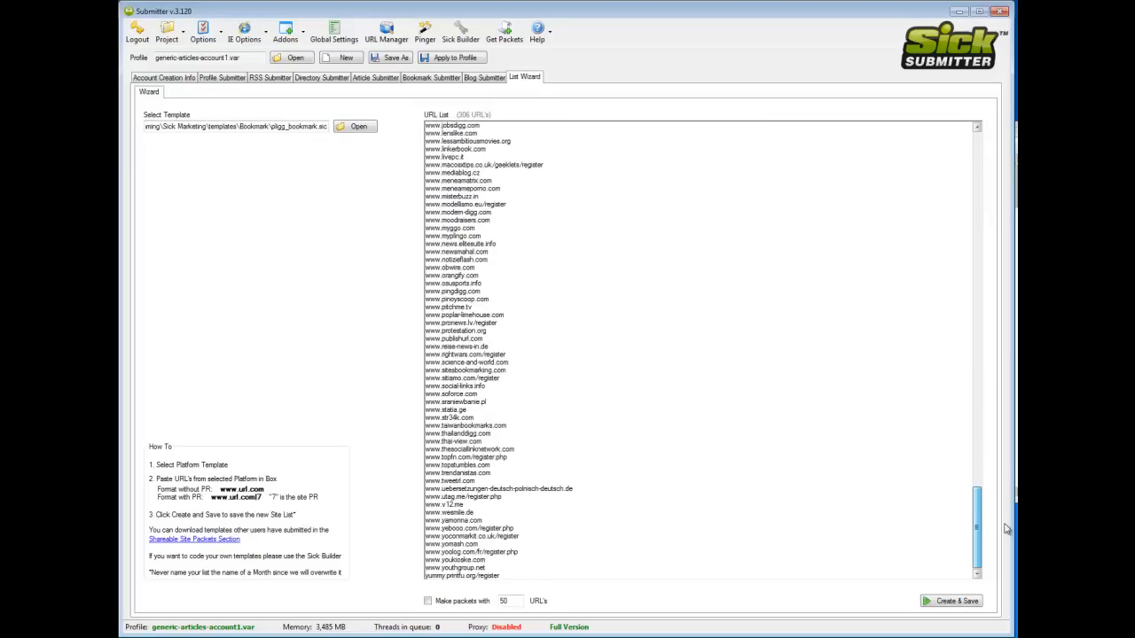
scroll("up", 3)
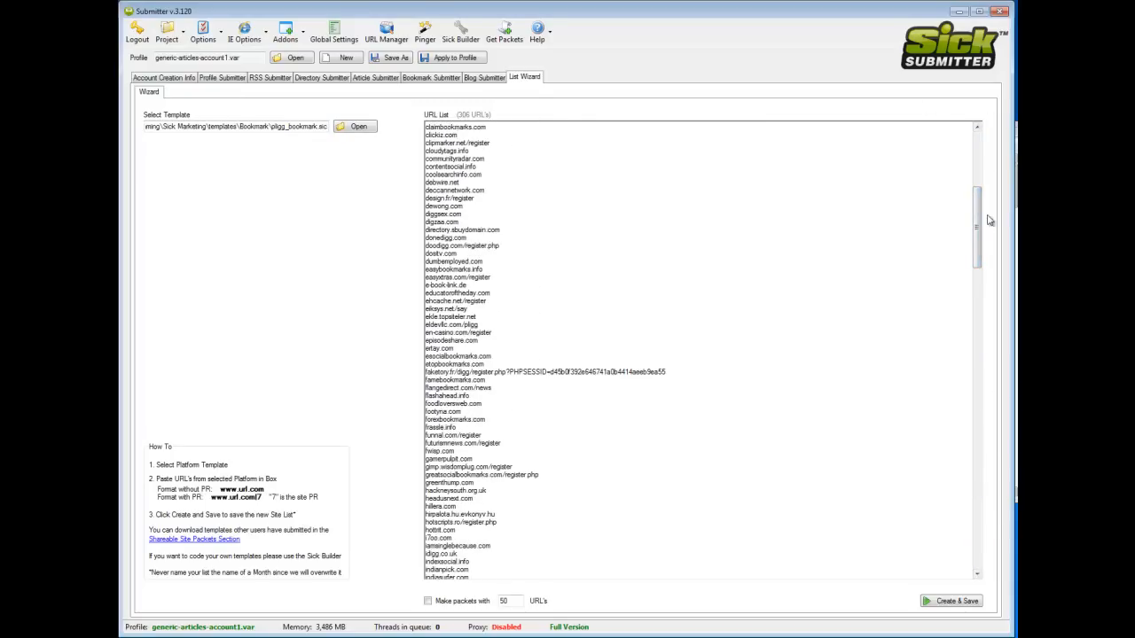
scroll("down", 3)
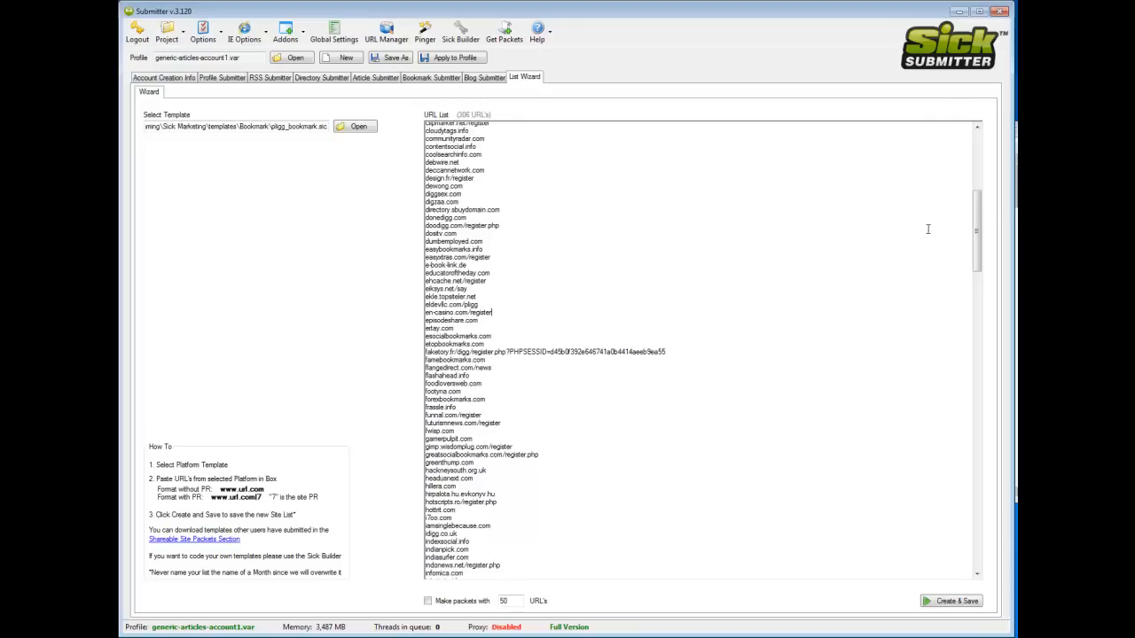
scroll("down", 3)
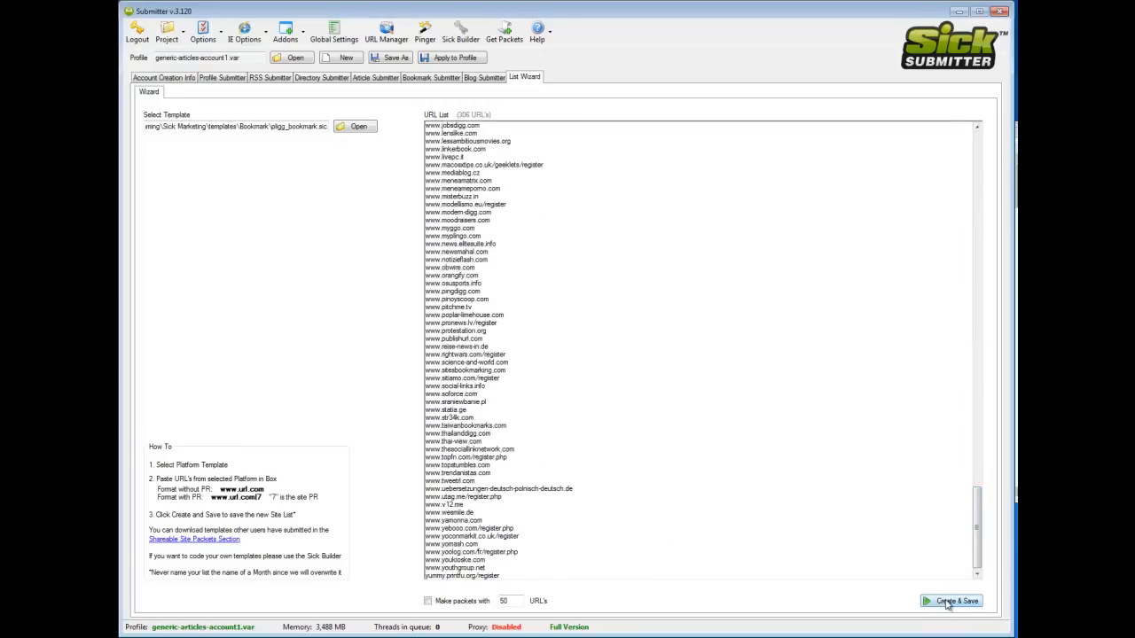
Create and save the packets as testpliggpacket in scripts\Mine\Bookmarks\Pligg, confirming the result.
left_click(950, 601)
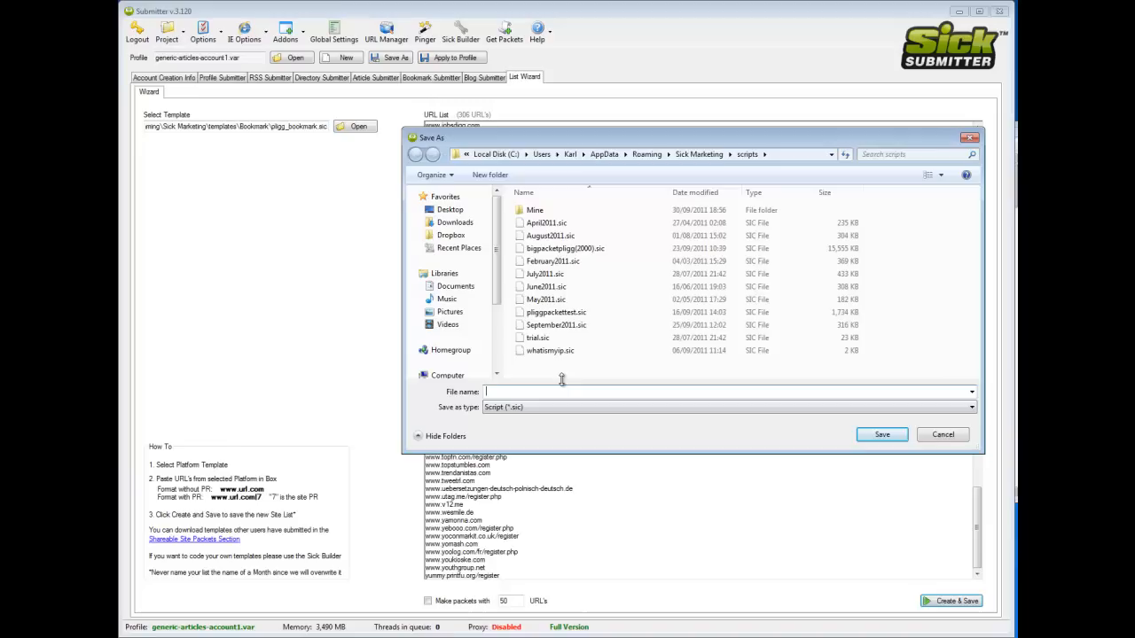
double_click(536, 209)
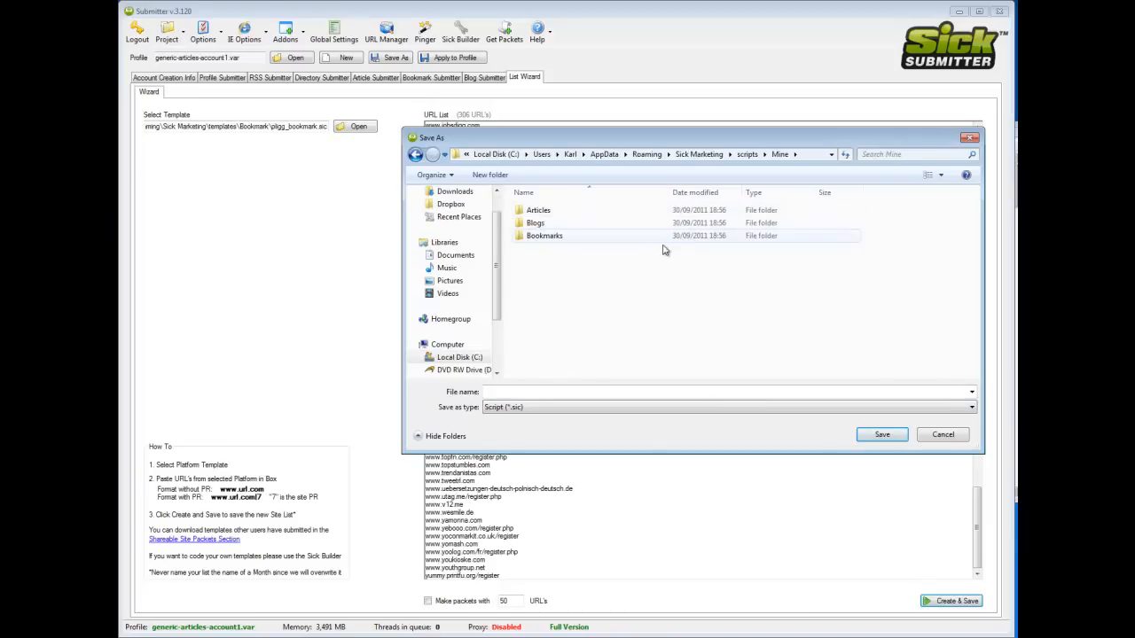
mouse_move(591, 244)
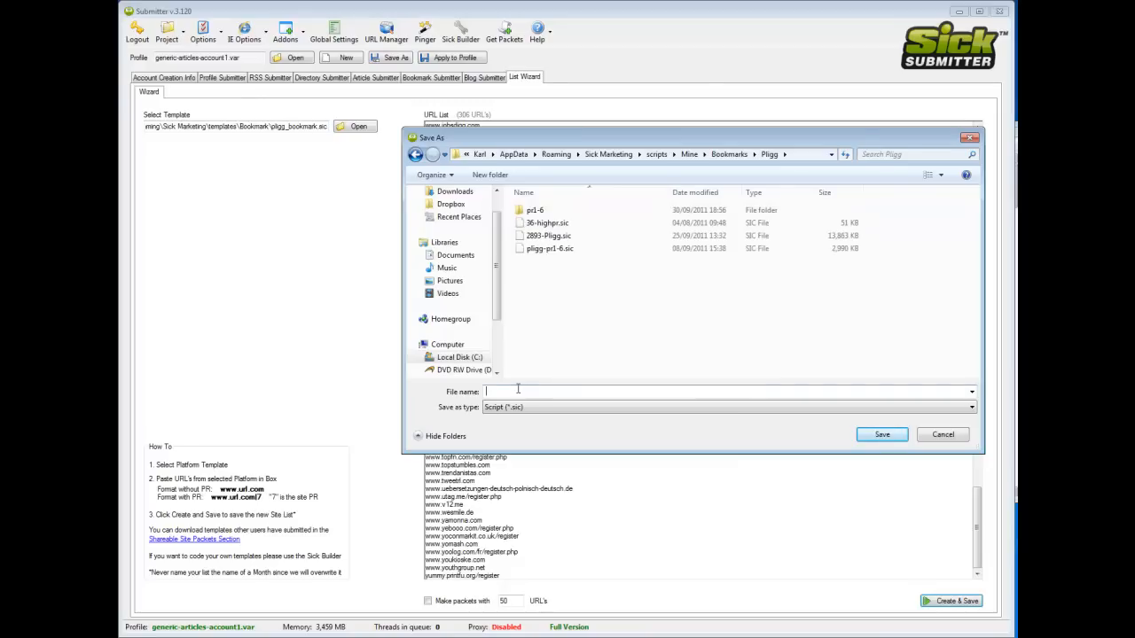
type("testpli")
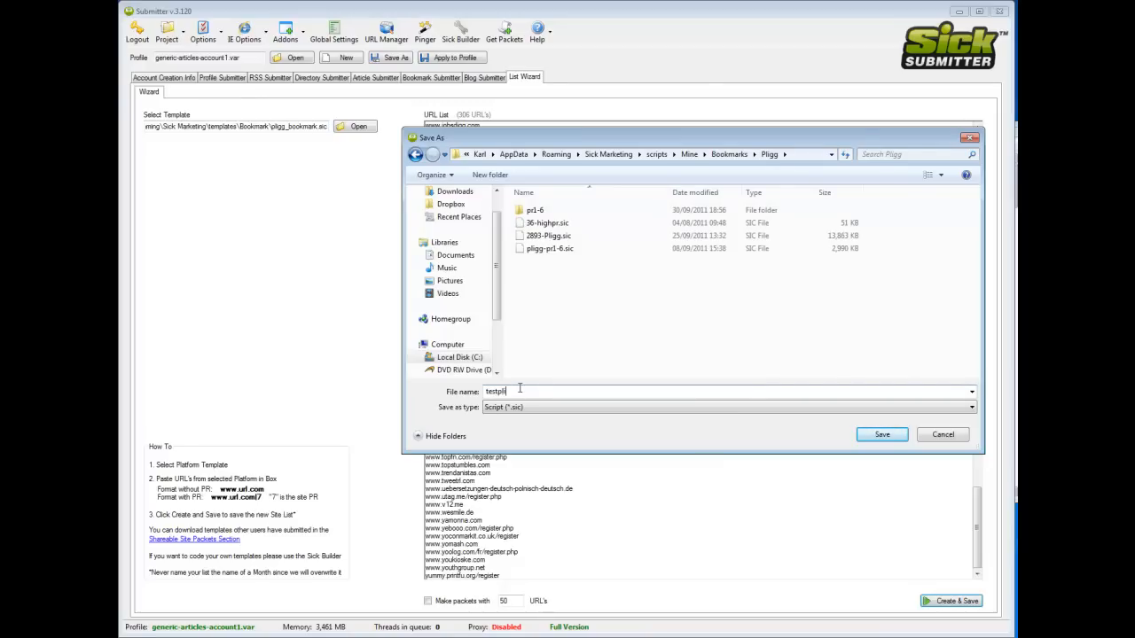
left_click(881, 434)
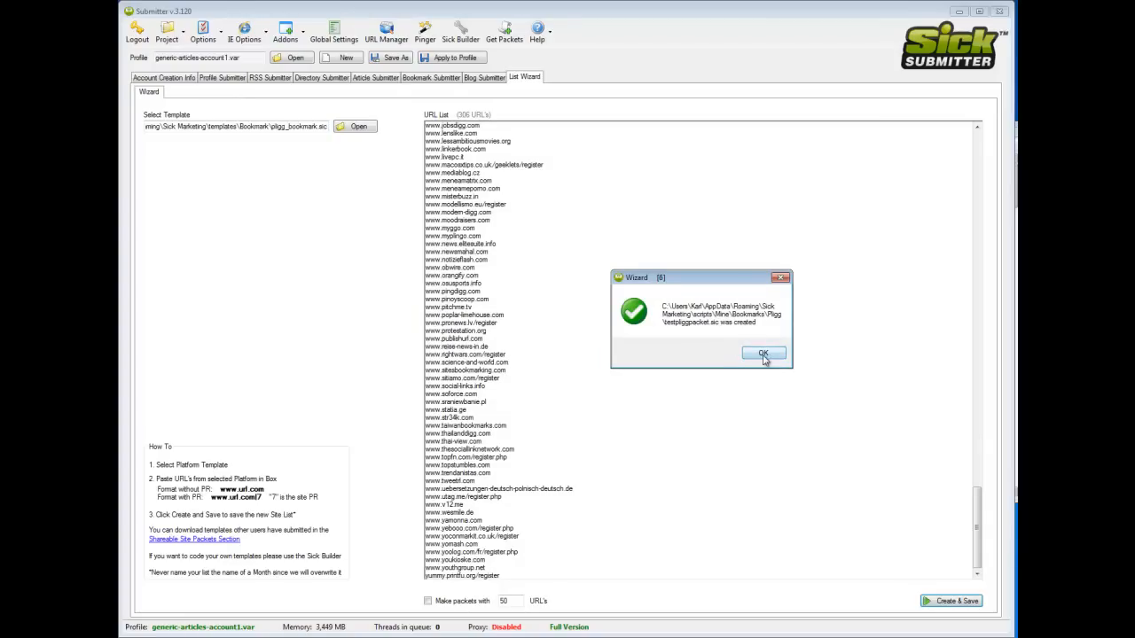
left_click(762, 355)
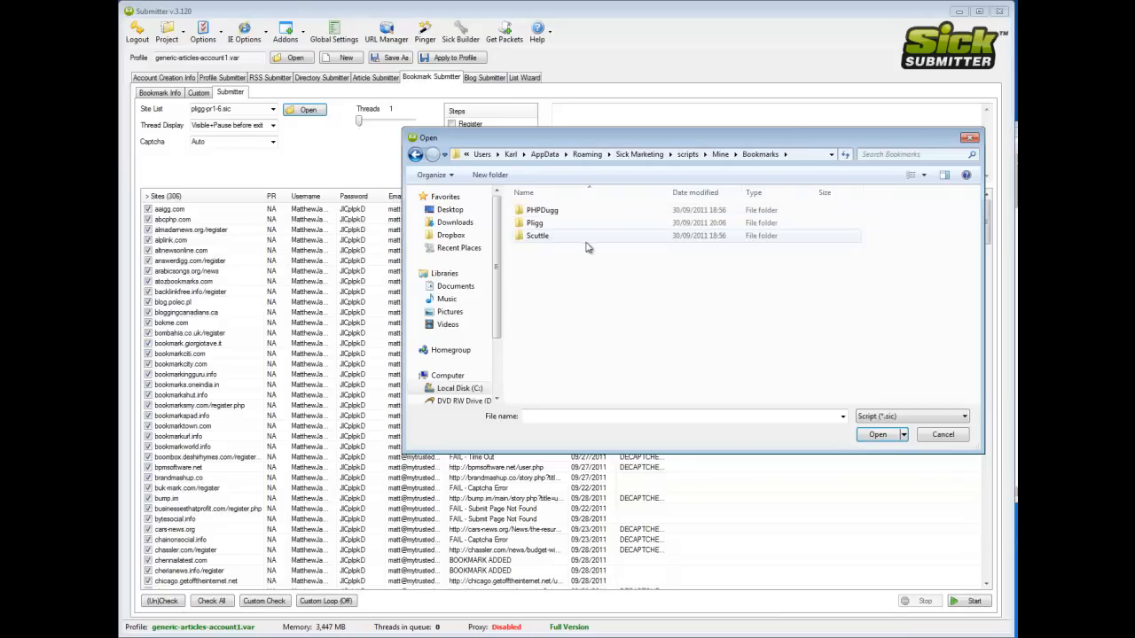
Load testpliggpacket.sic as the Bookmark Submitter site list and review its site rows.
left_click(876, 434)
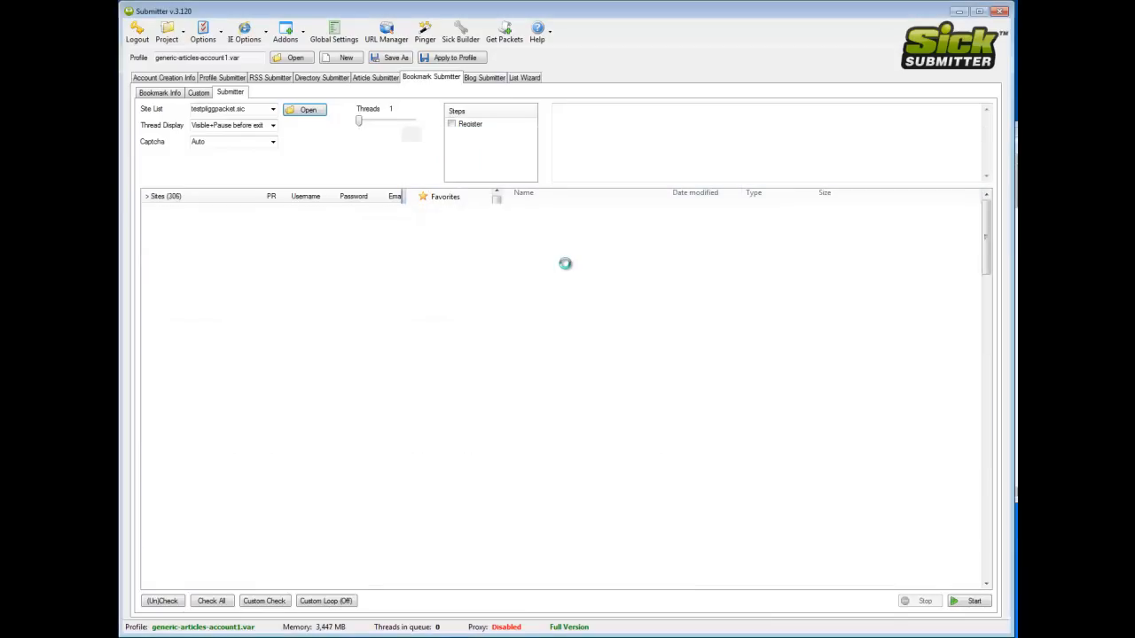
left_click(307, 110)
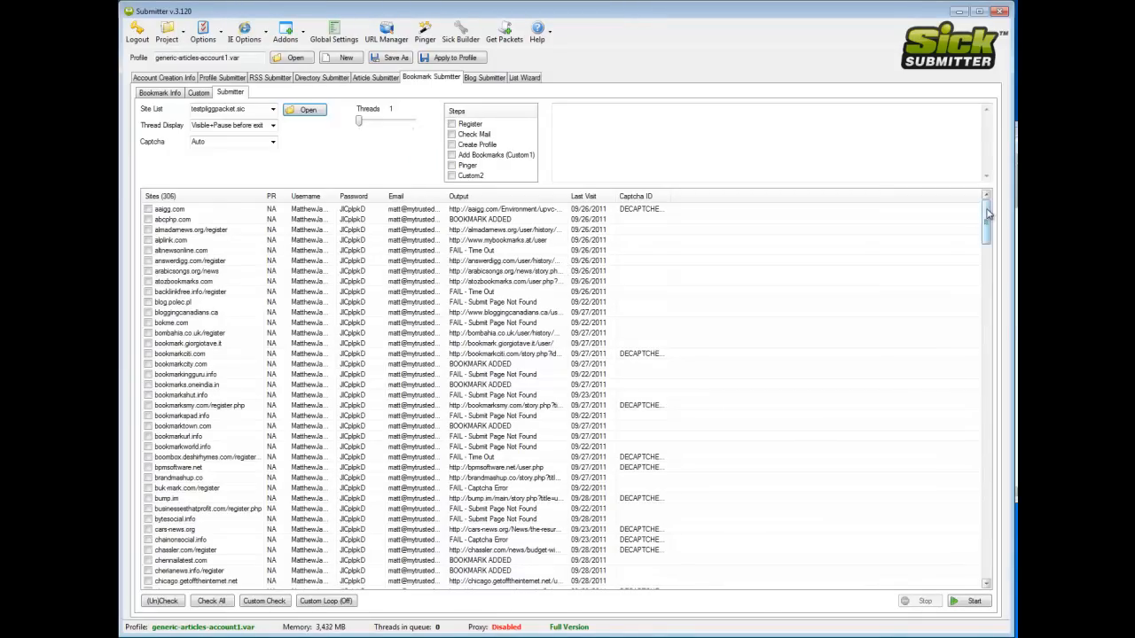
scroll("down", 3)
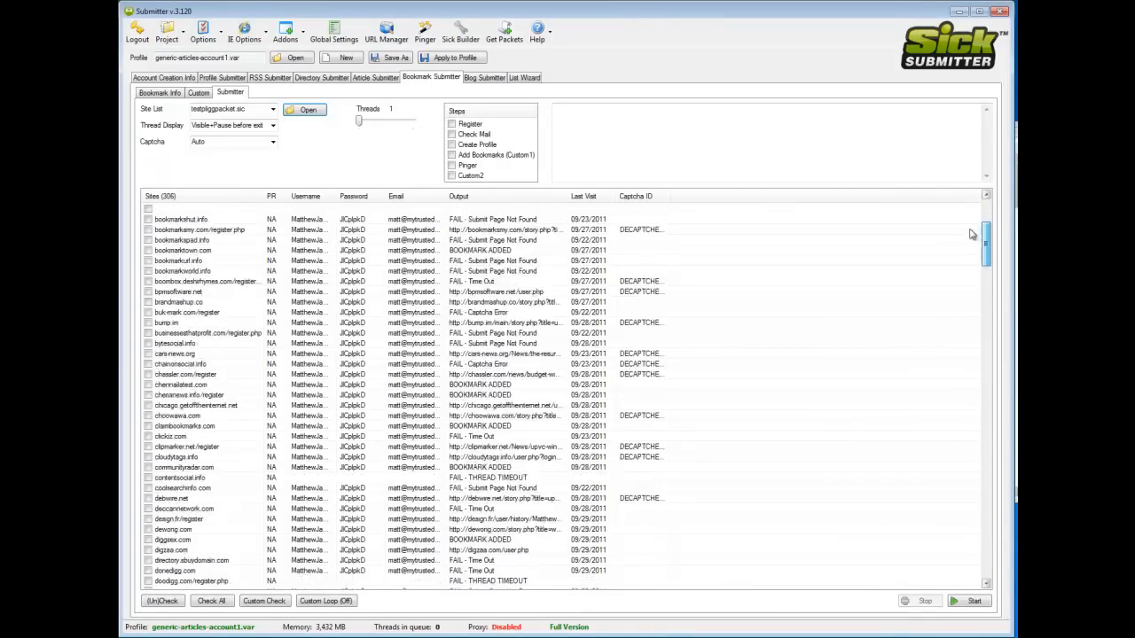
scroll("up", 3)
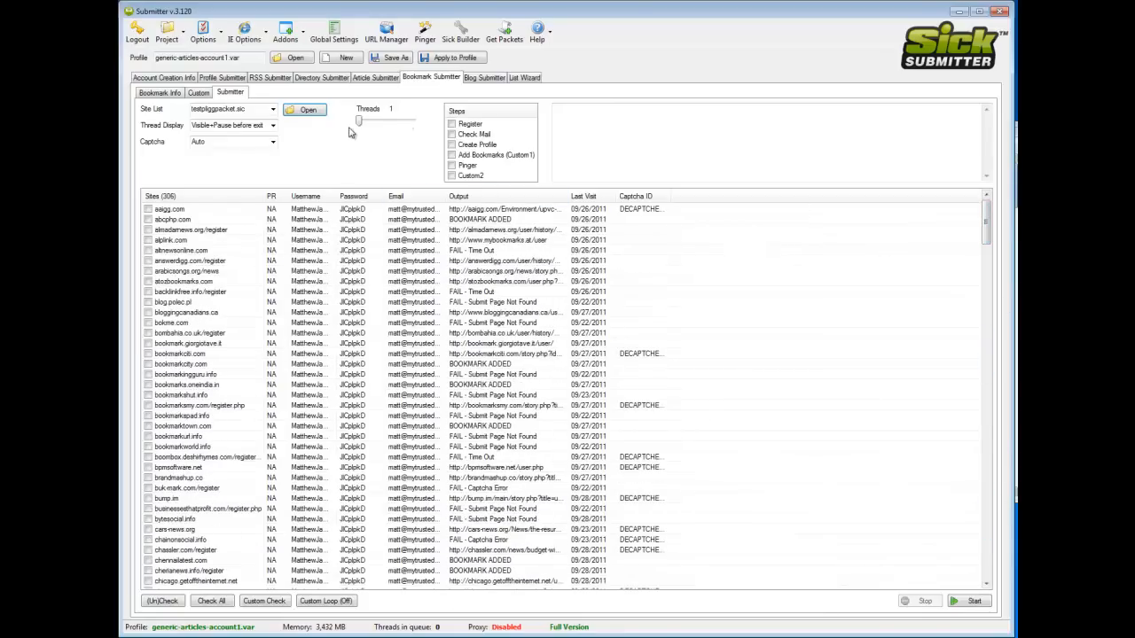
mouse_move(541, 114)
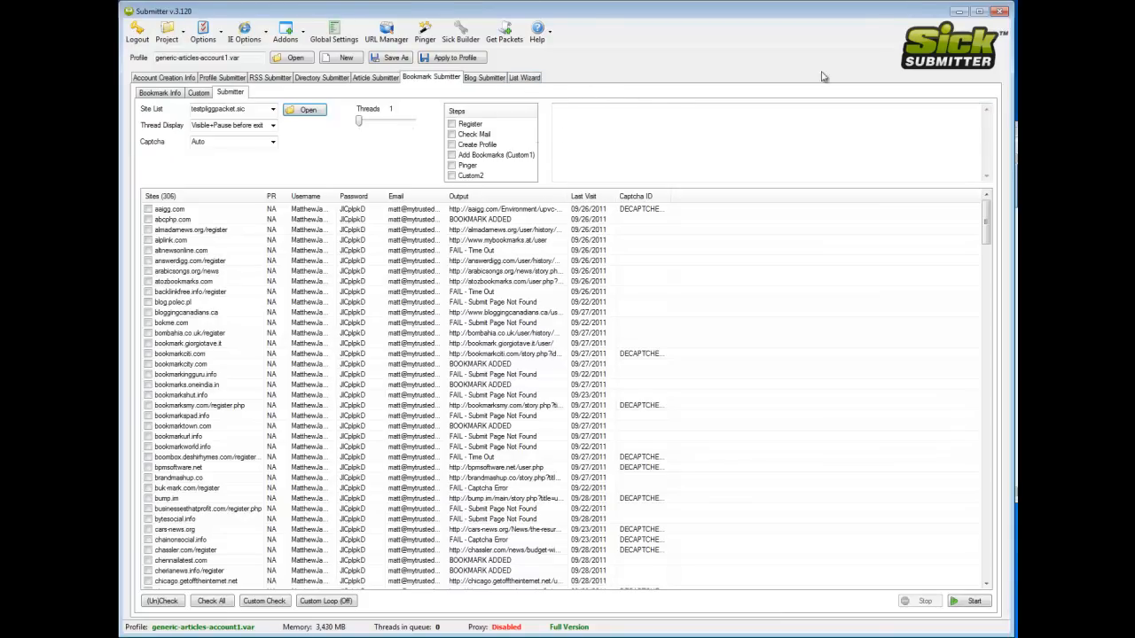
mouse_move(802, 188)
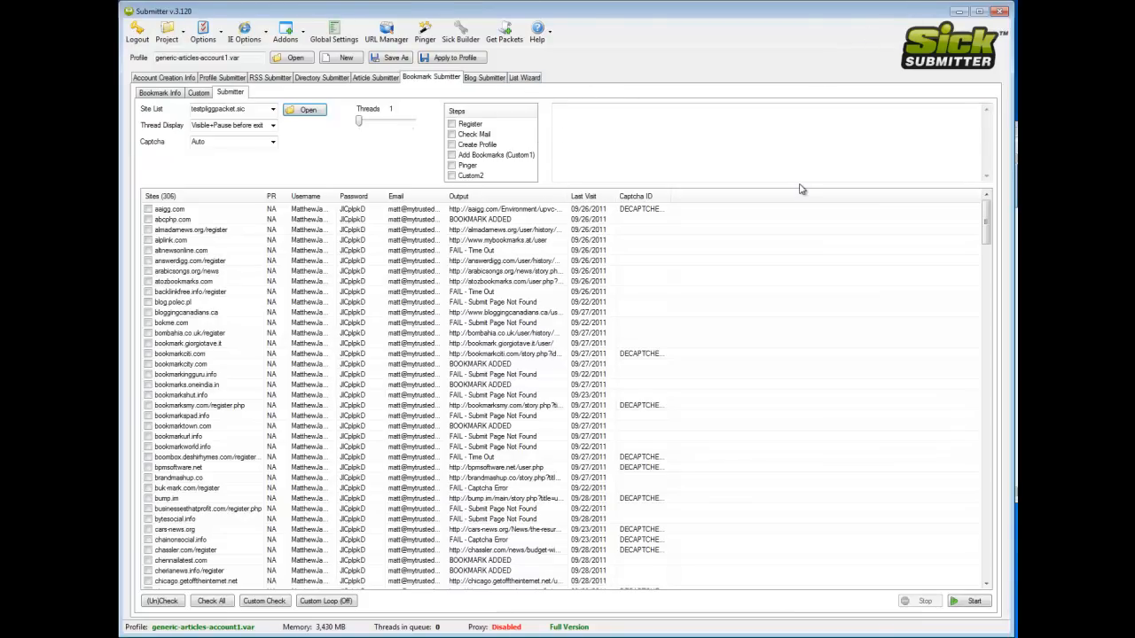